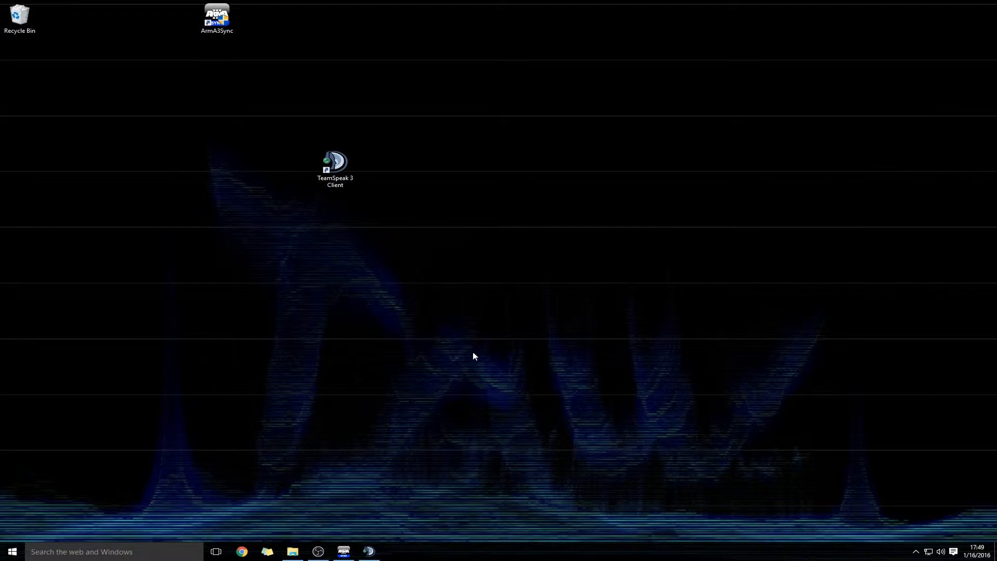
pyautogui.moveTo(485, 286)
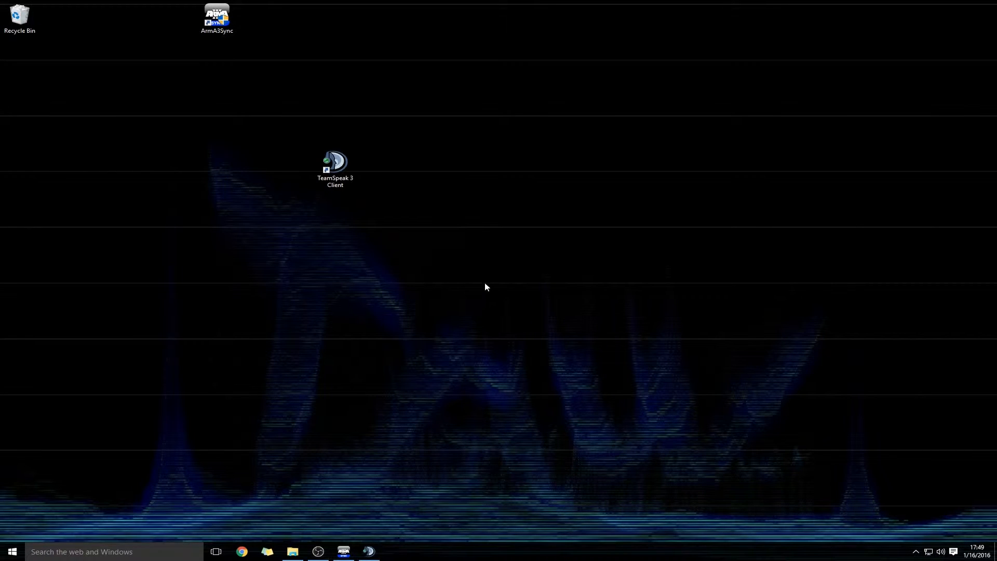
pyautogui.moveTo(437, 307)
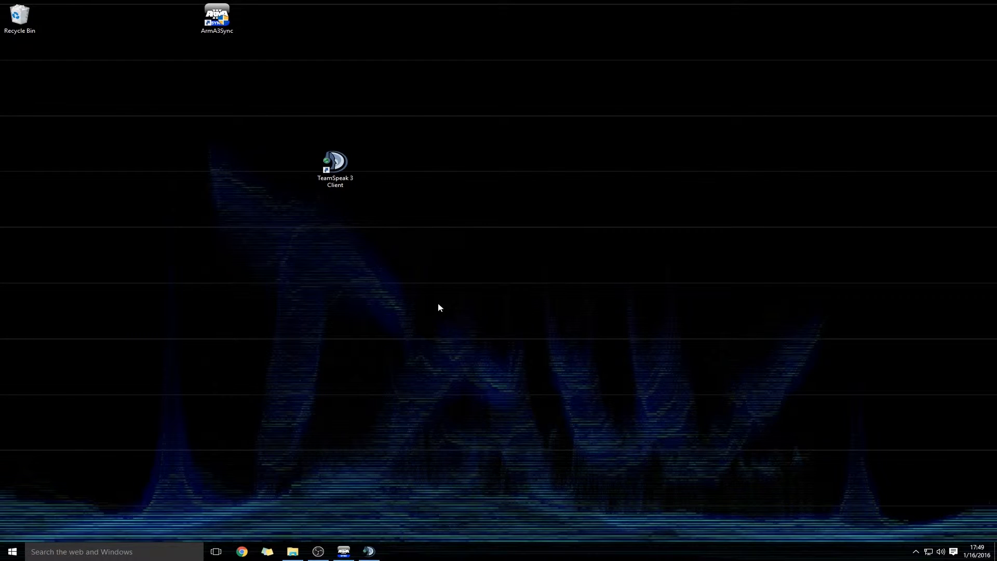
pyautogui.moveTo(480, 232)
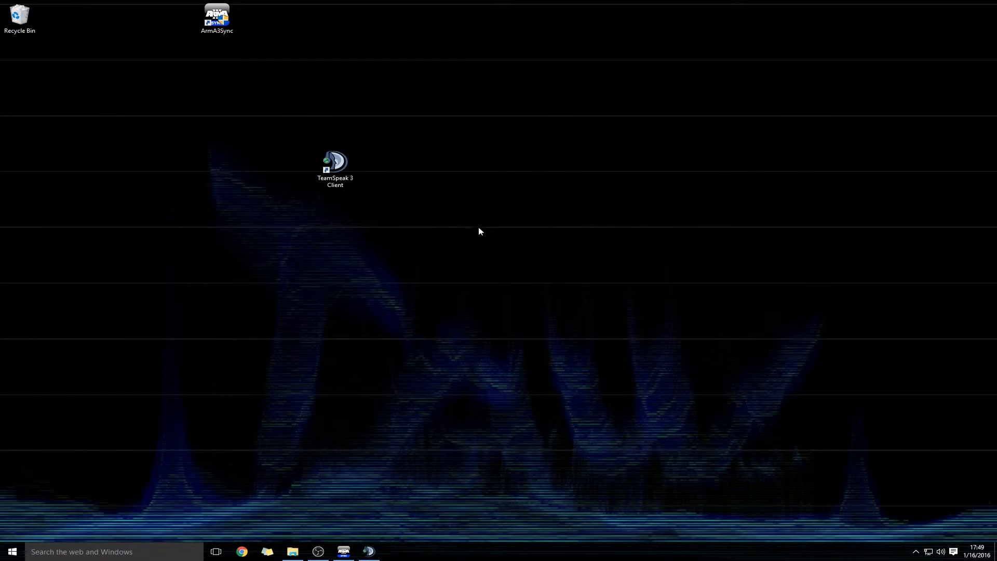
pyautogui.moveTo(481, 220)
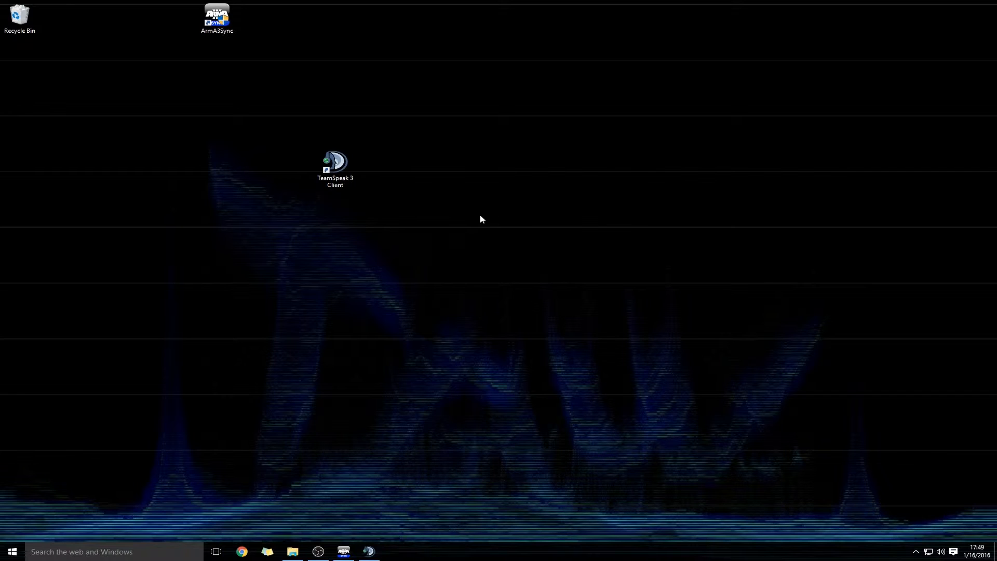
pyautogui.moveTo(487, 232)
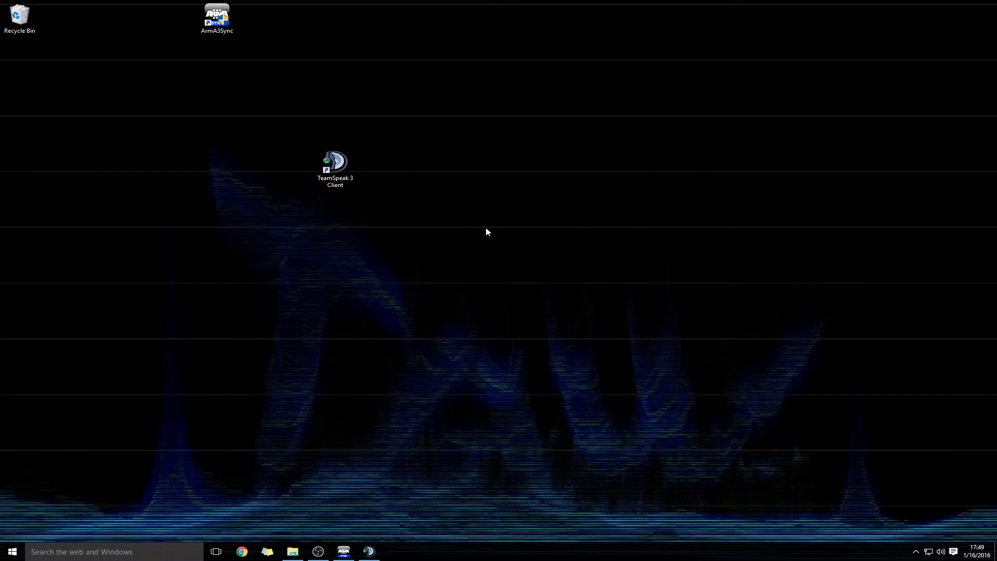
pyautogui.moveTo(526, 236)
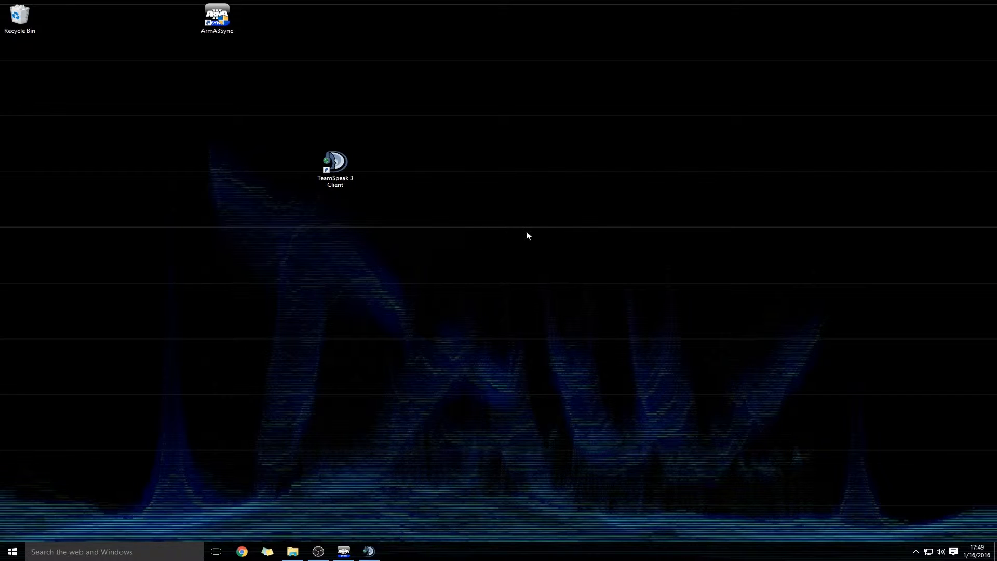
pyautogui.moveTo(554, 251)
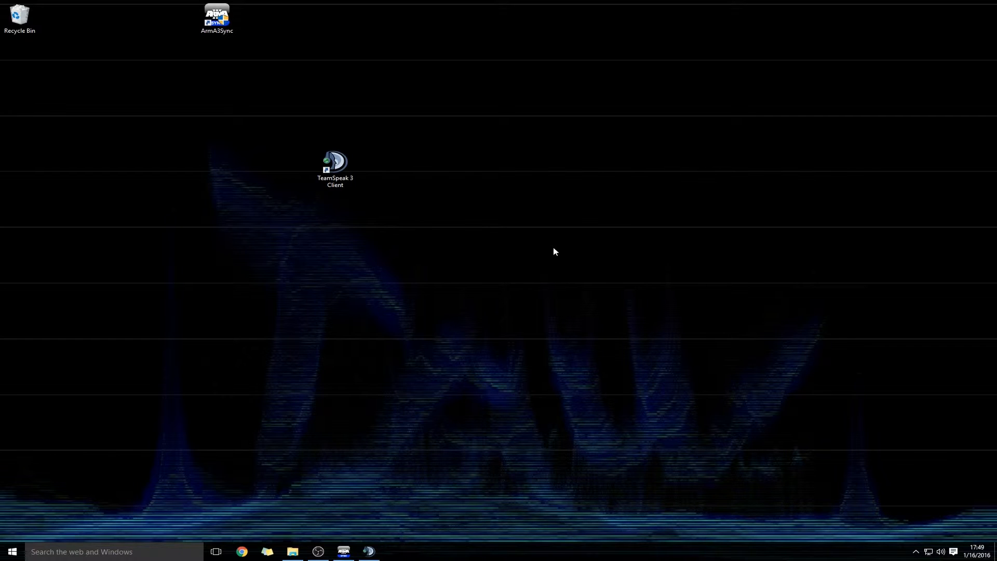
pyautogui.moveTo(578, 262)
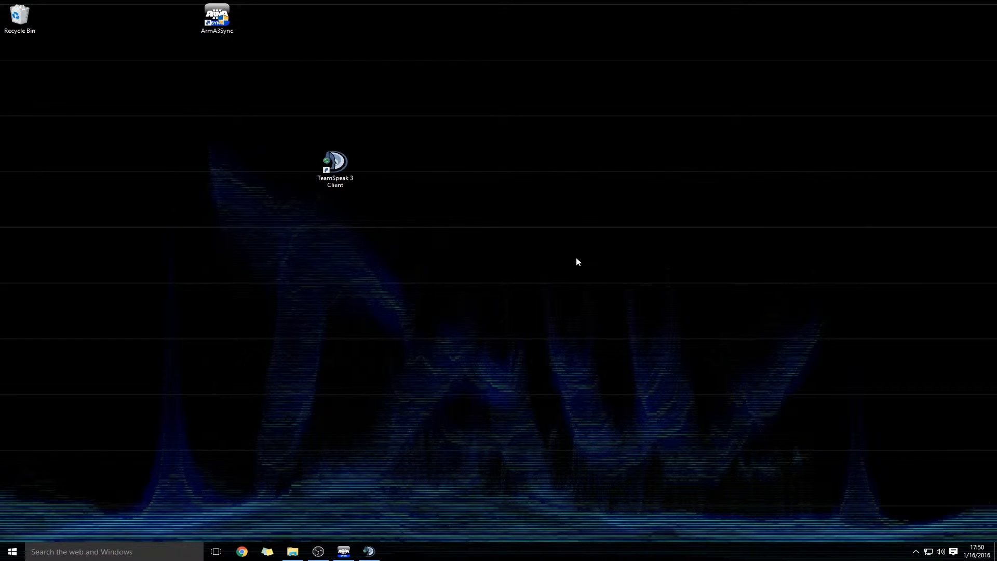
pyautogui.moveTo(389, 377)
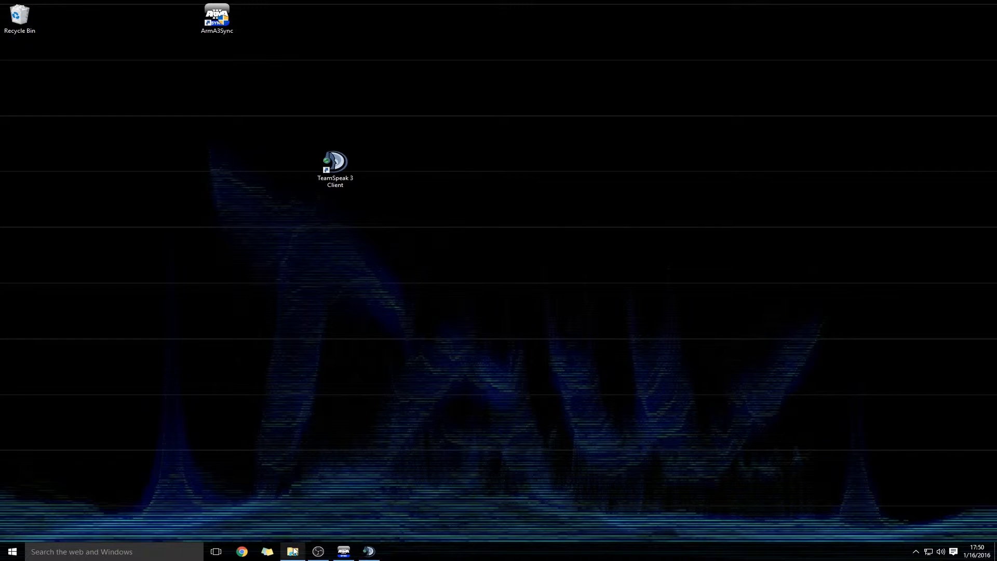
# Browse from Local Disk through Program Files (x86), Steam, steamapps, common into the Arma 3 folder
pyautogui.click(293, 551)
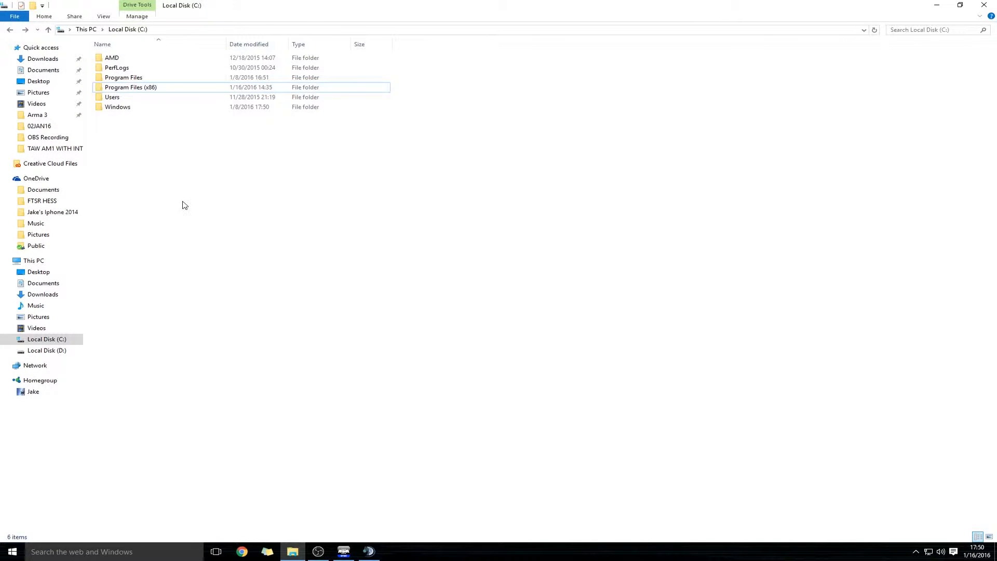
pyautogui.doubleClick(131, 87)
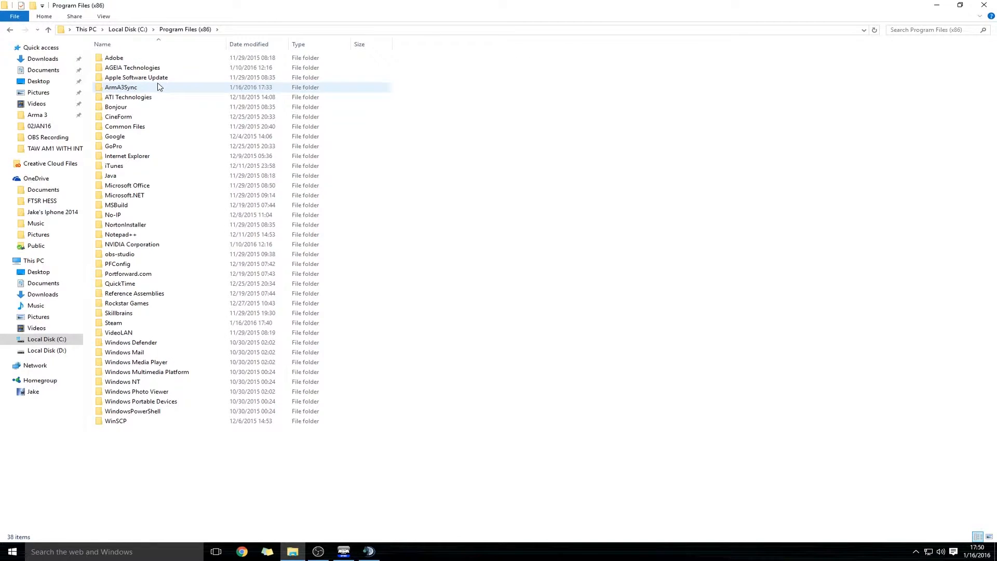
pyautogui.doubleClick(113, 322)
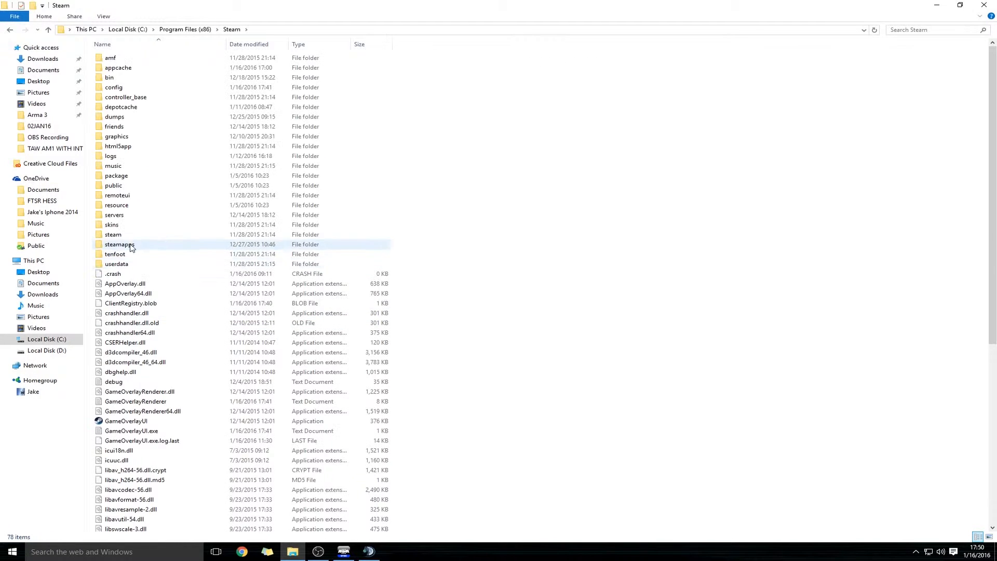
pyautogui.doubleClick(121, 244)
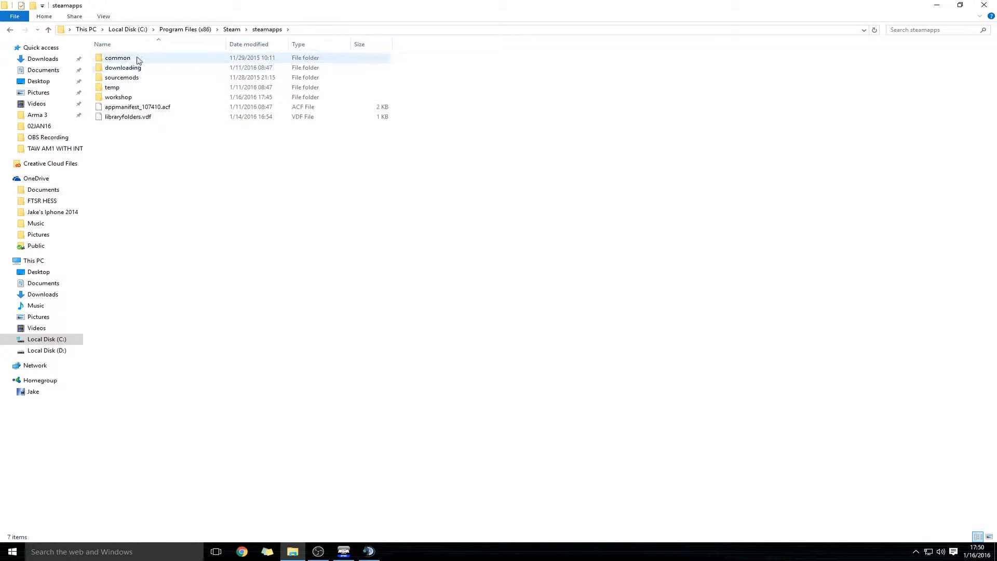
pyautogui.doubleClick(117, 57)
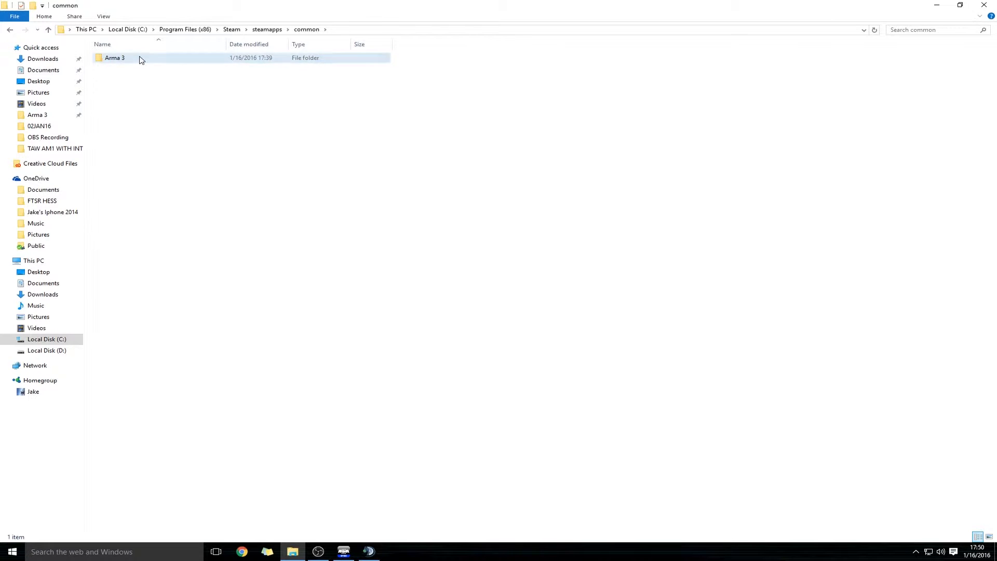
pyautogui.doubleClick(114, 57)
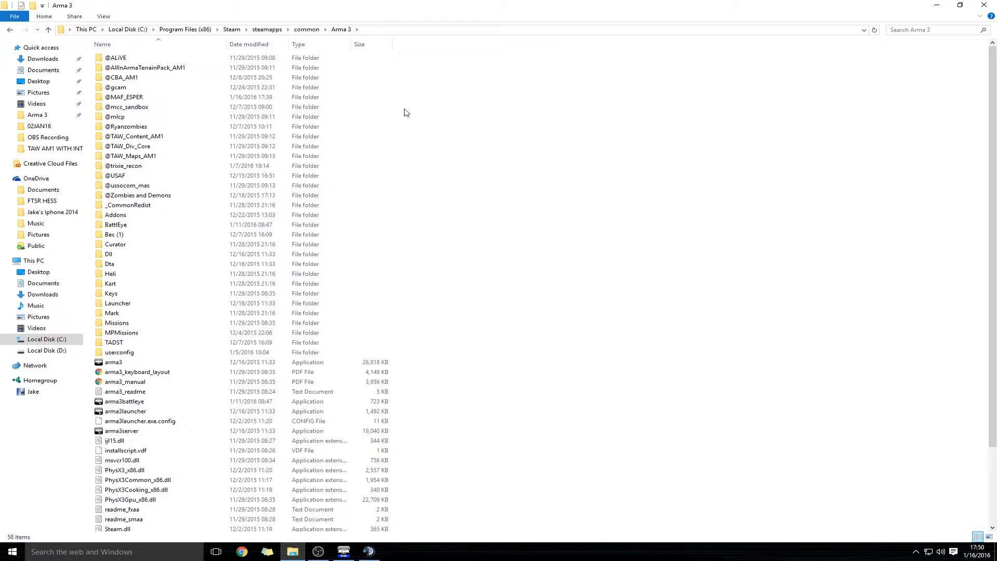
pyautogui.click(116, 58)
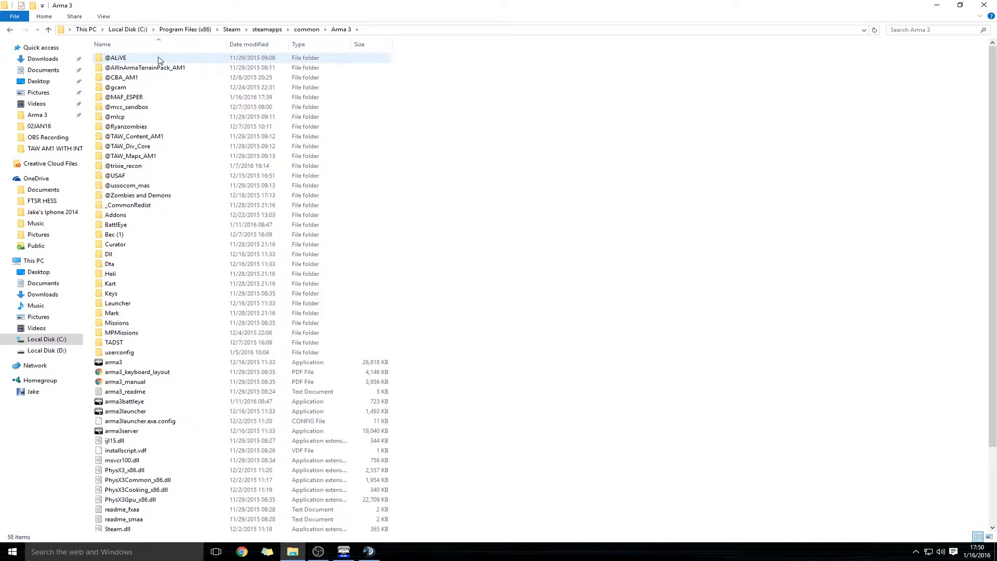
pyautogui.click(116, 58)
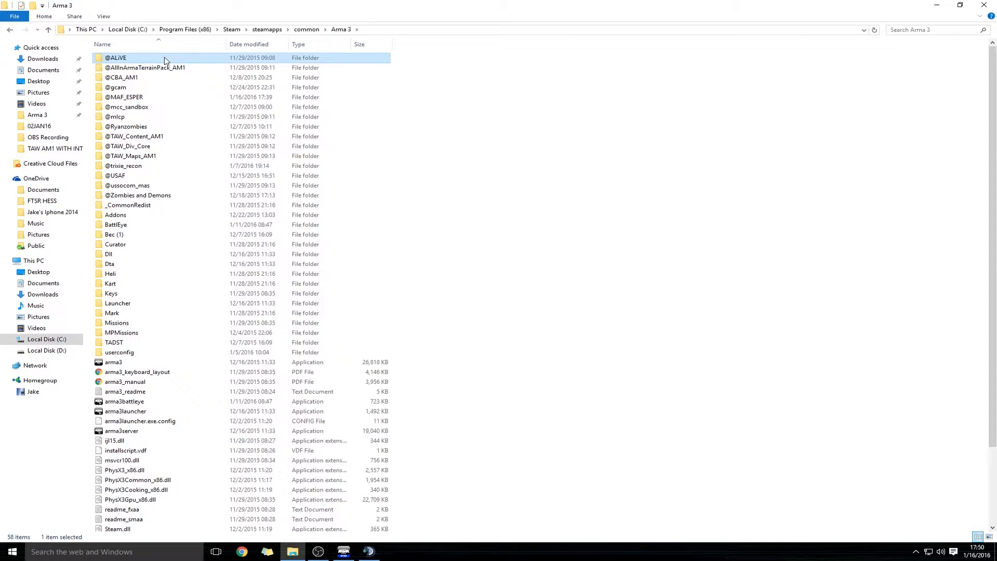
pyautogui.click(122, 77)
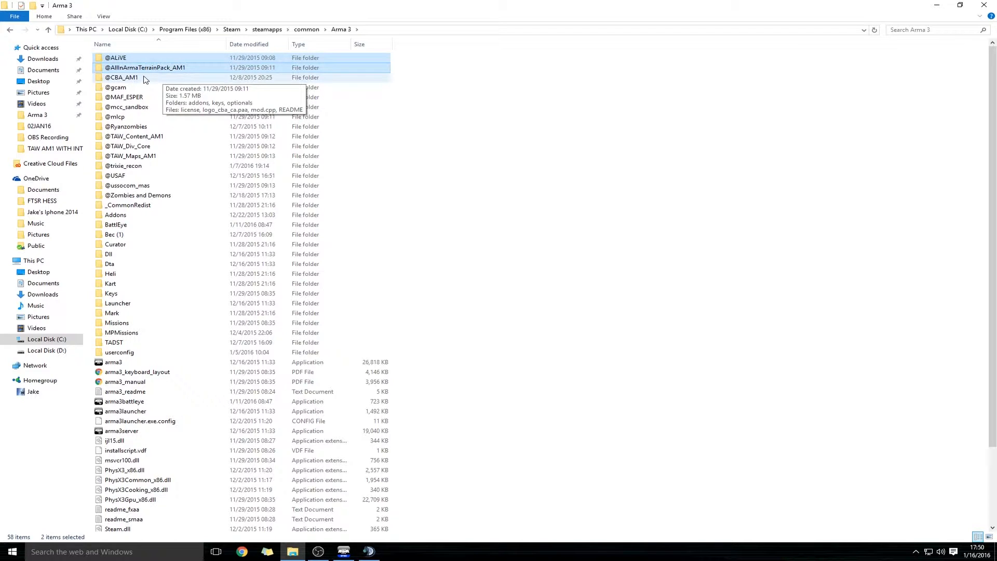
pyautogui.click(125, 97)
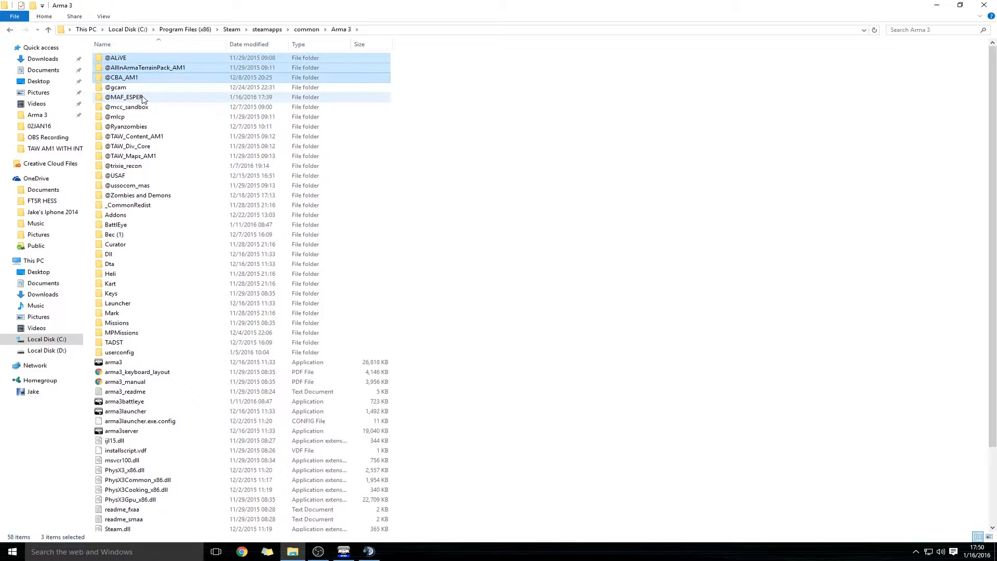
pyautogui.click(135, 136)
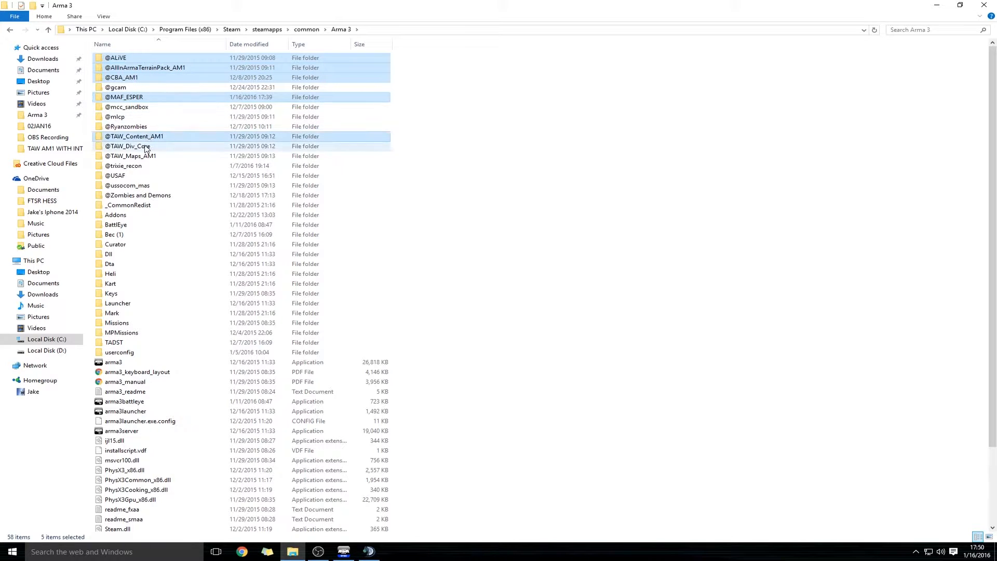
pyautogui.click(134, 156)
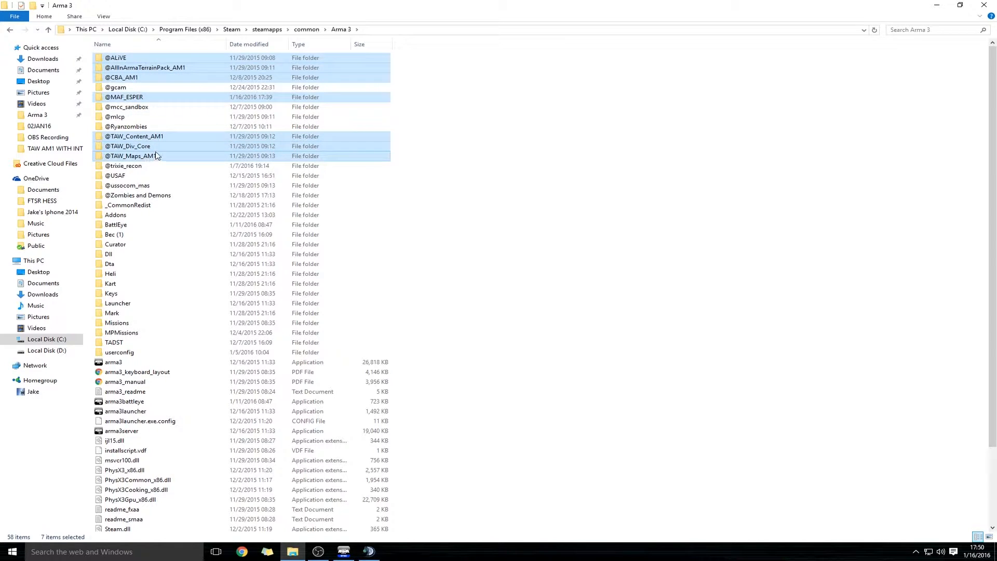
pyautogui.click(423, 152)
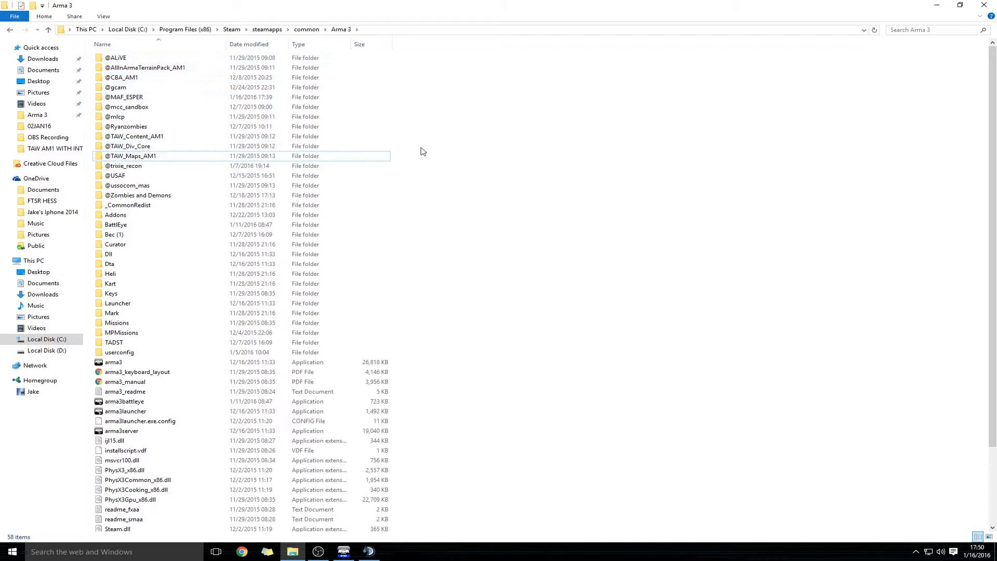
pyautogui.doubleClick(129, 145)
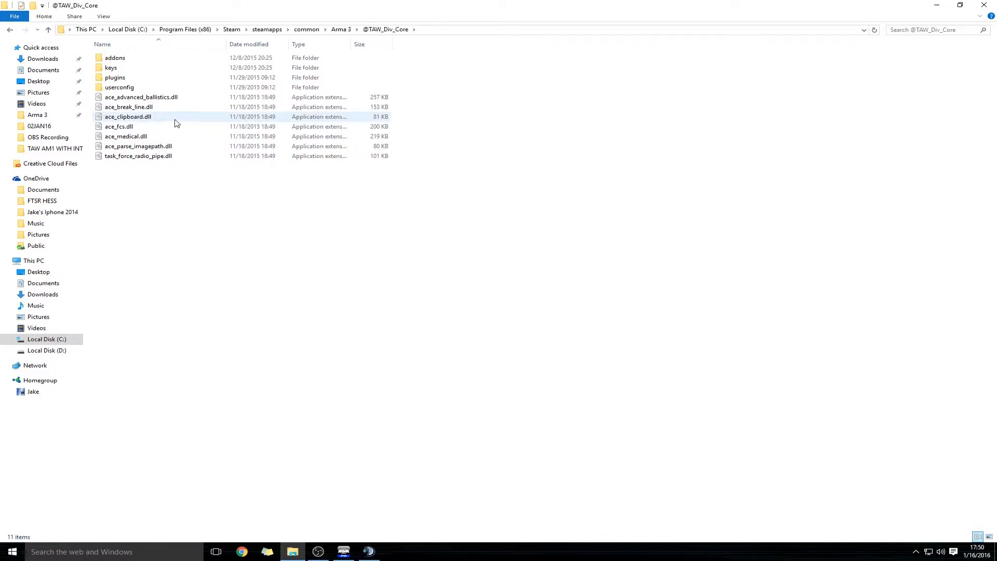
pyautogui.moveTo(135, 87)
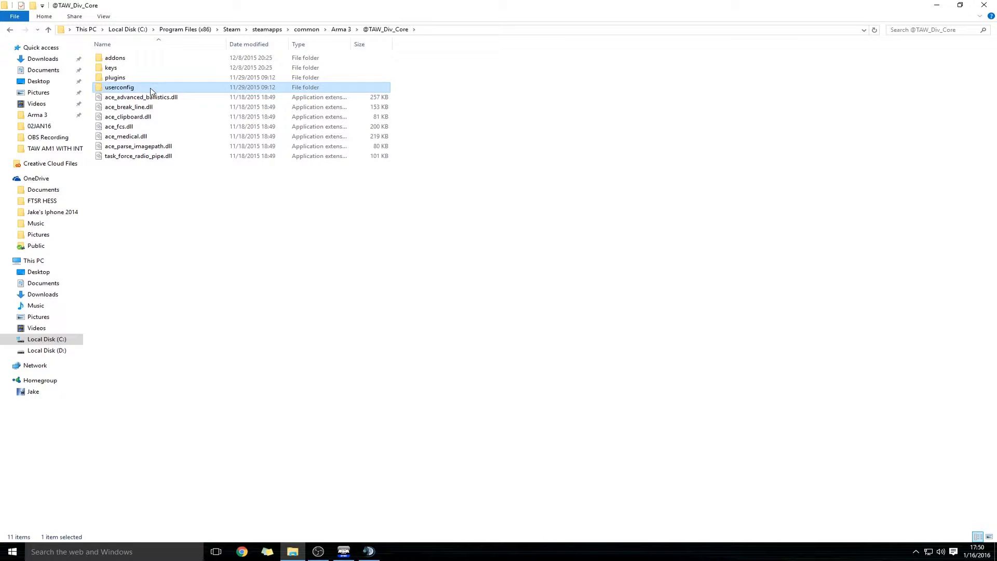
pyautogui.moveTo(137, 88)
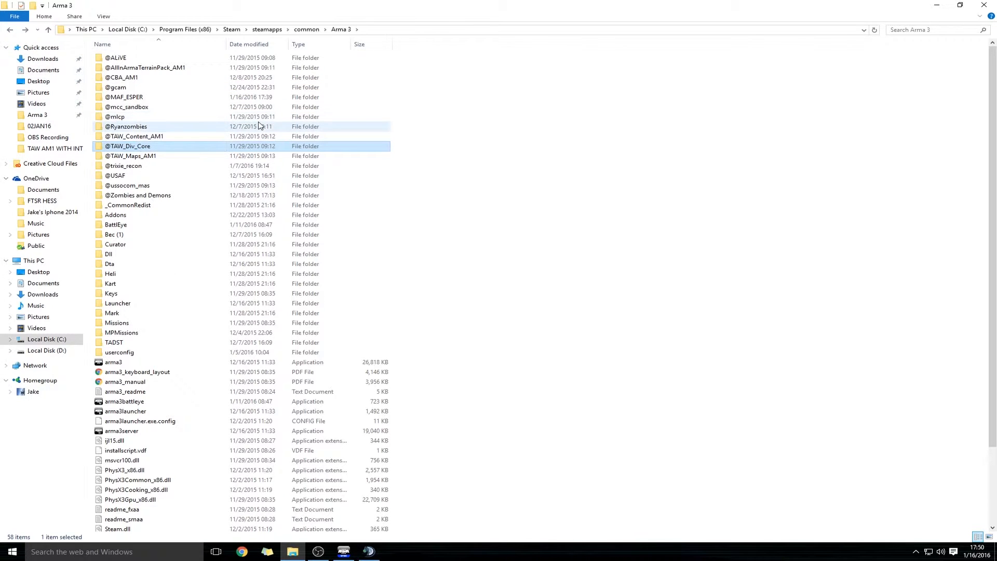
pyautogui.rightClick(430, 145)
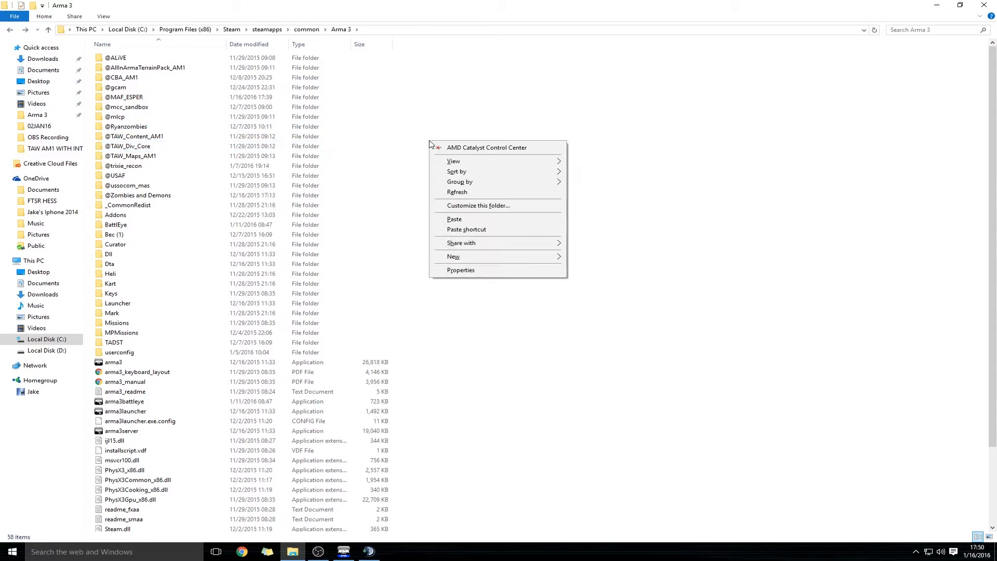
pyautogui.click(454, 219)
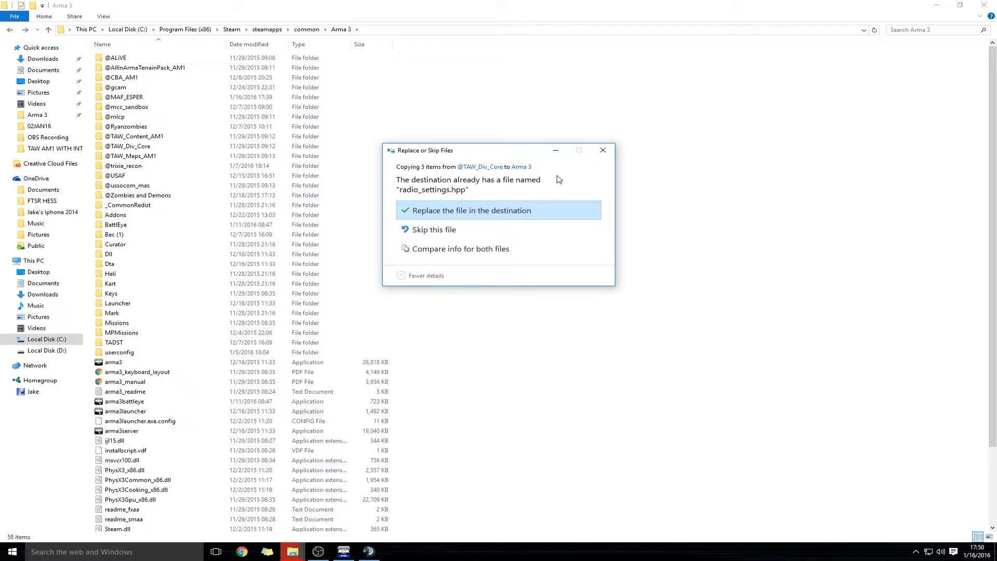
pyautogui.moveTo(516, 197)
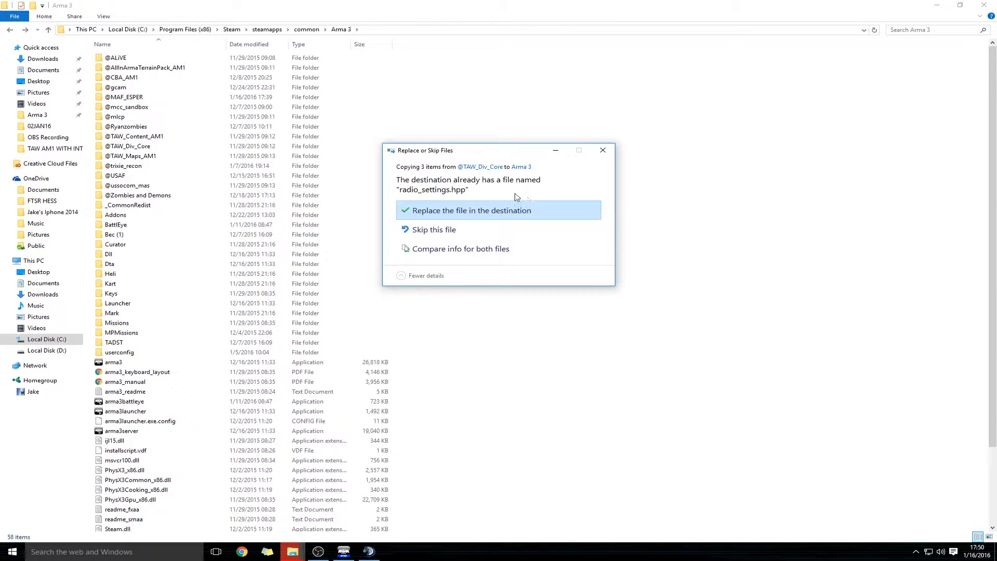
pyautogui.click(472, 210)
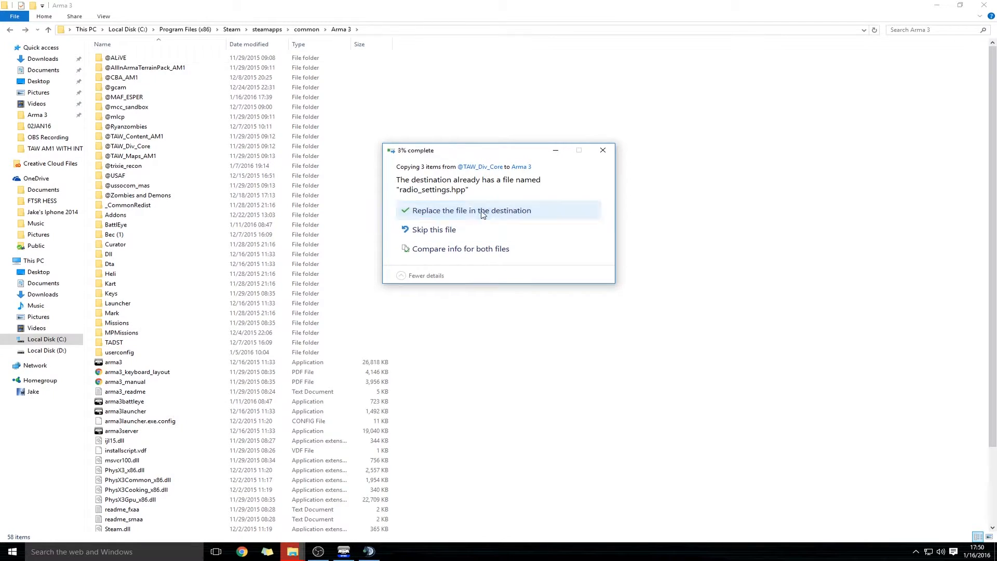
pyautogui.click(472, 211)
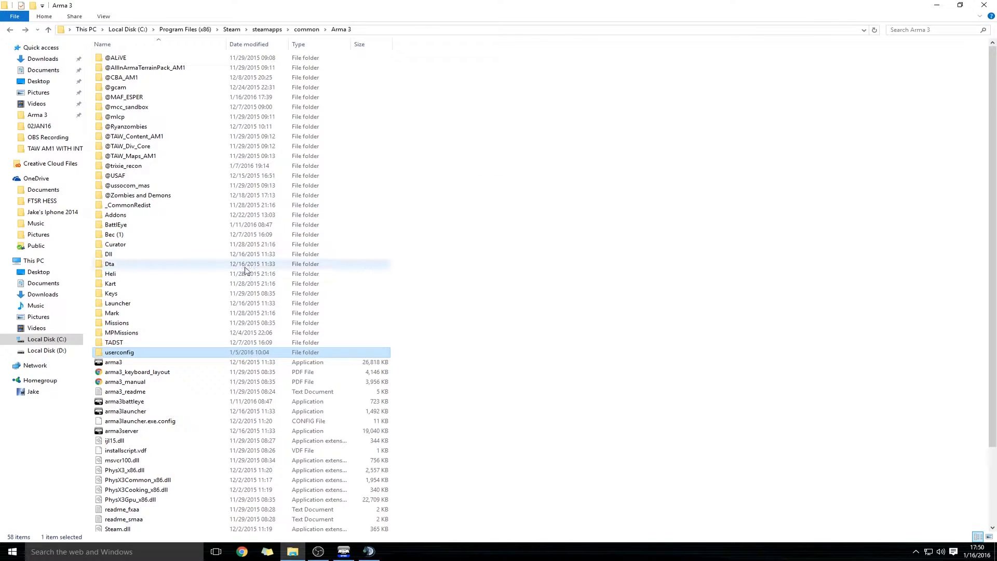
pyautogui.click(128, 146)
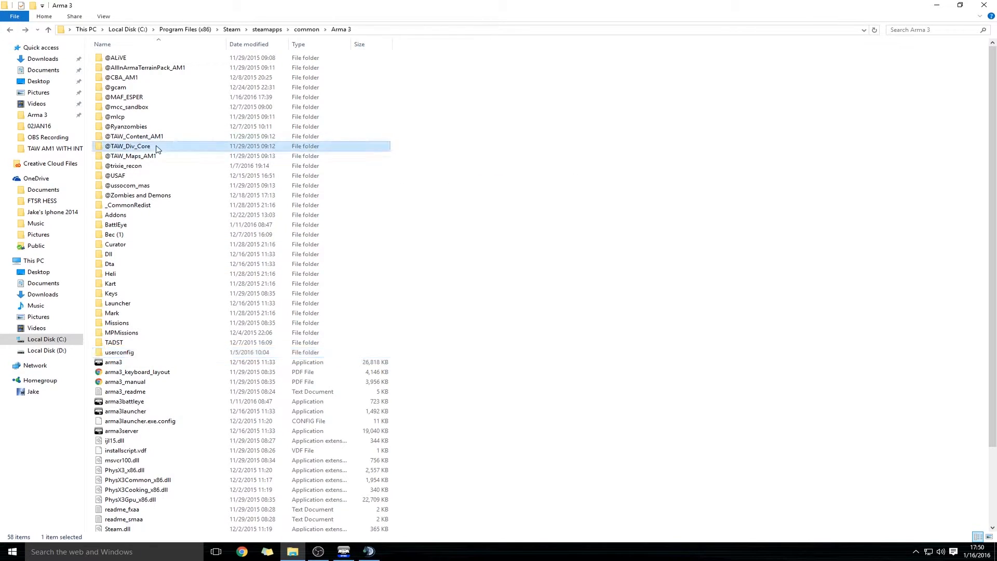
pyautogui.doubleClick(129, 146)
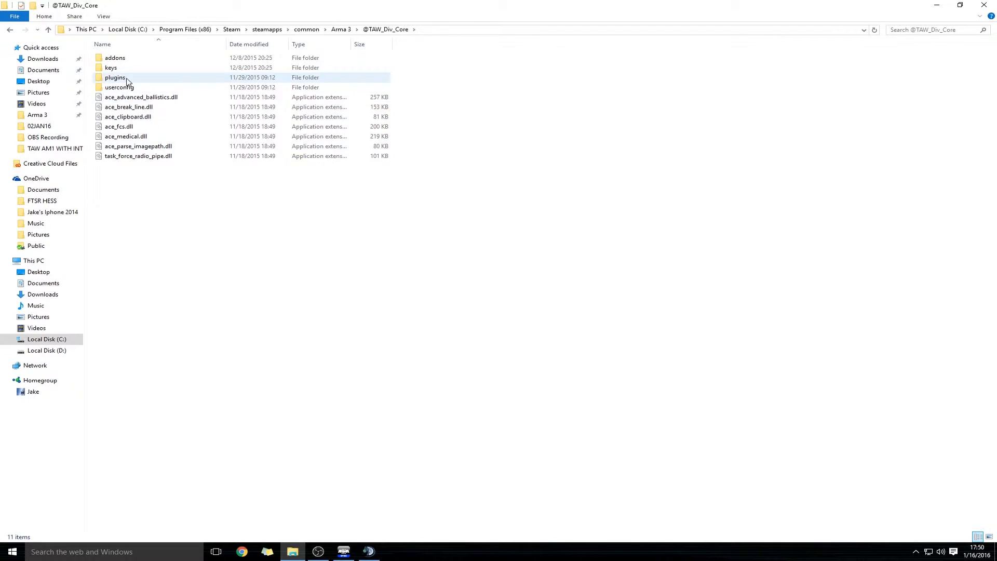
pyautogui.doubleClick(115, 77)
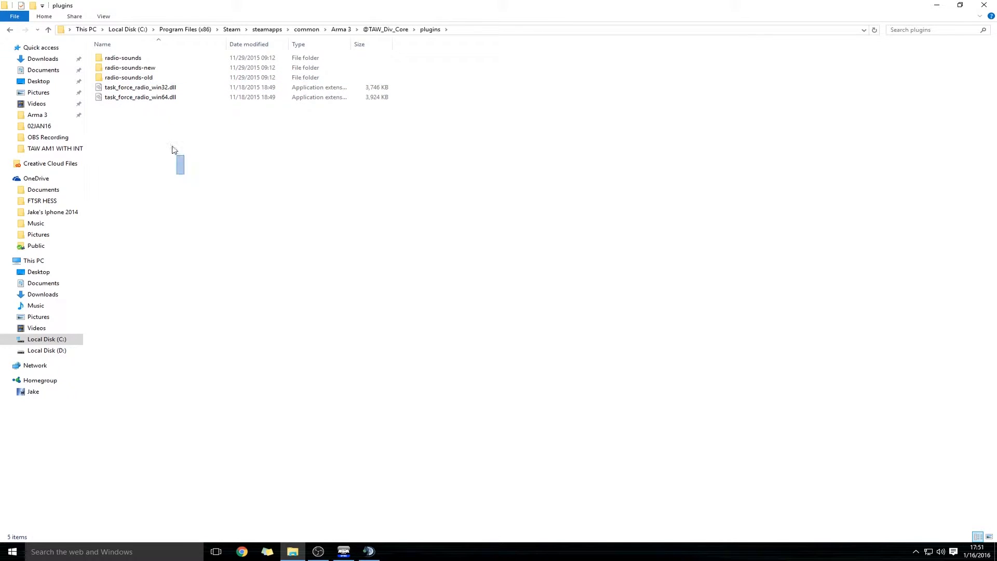
pyautogui.press('ctrl+a')
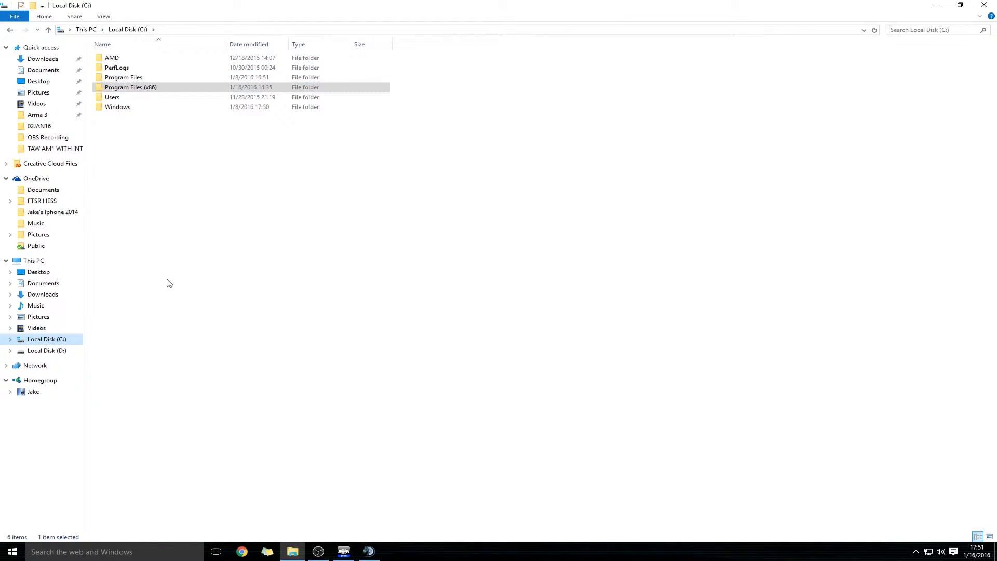
pyautogui.moveTo(229, 251)
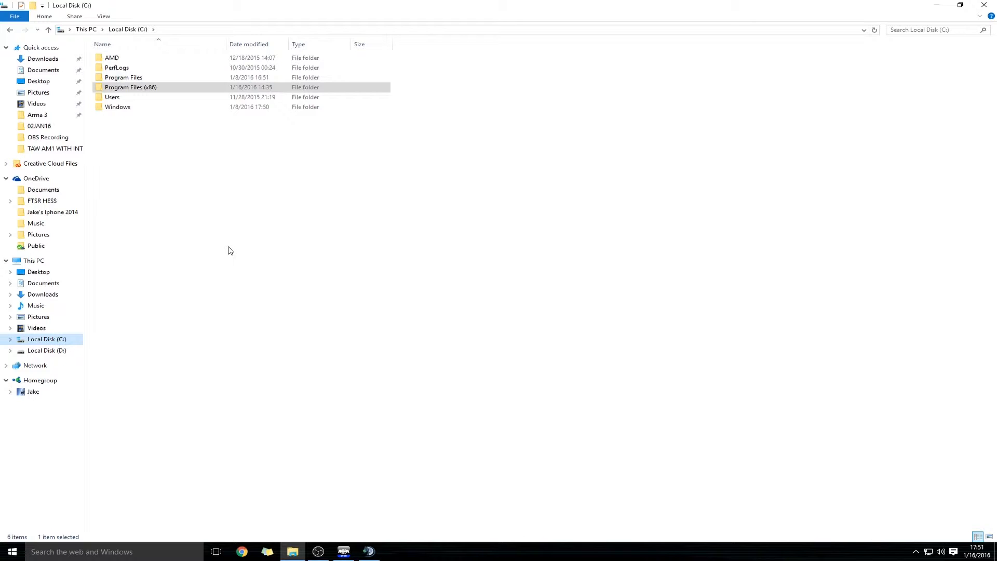
pyautogui.moveTo(247, 260)
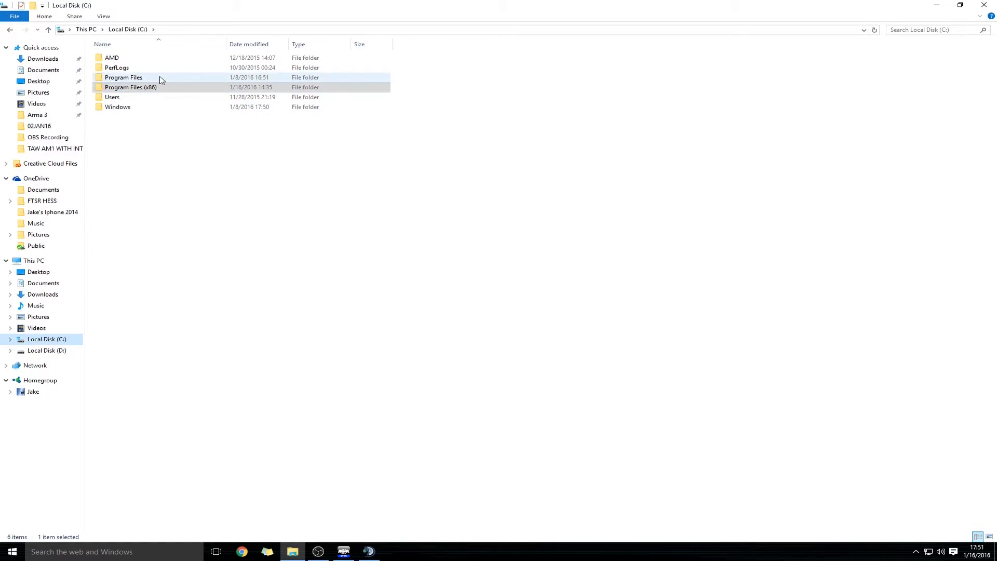
# Paste the copied radio plugin items into Program Files > TeamSpeak 3 Client > plugins
pyautogui.doubleClick(123, 77)
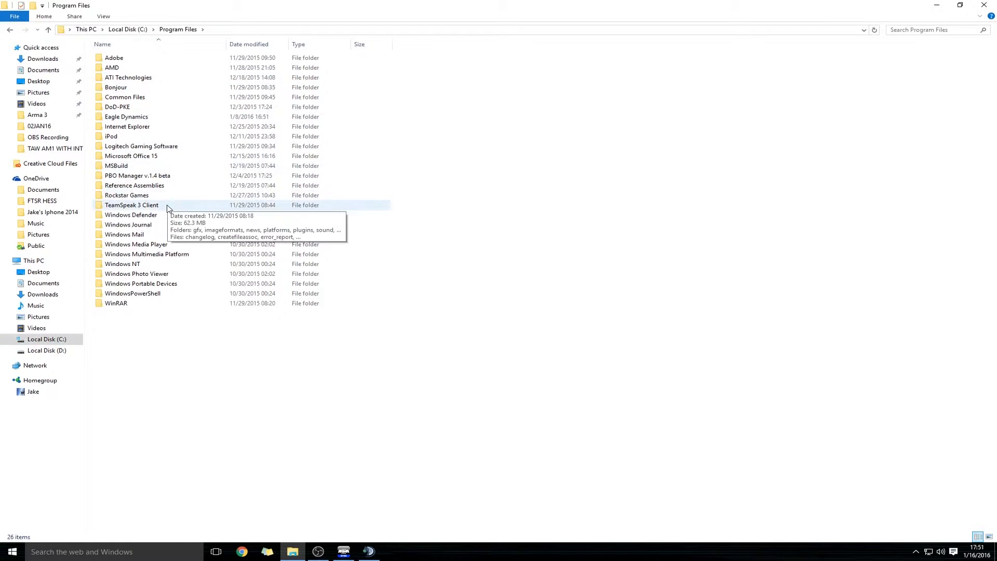
pyautogui.doubleClick(131, 204)
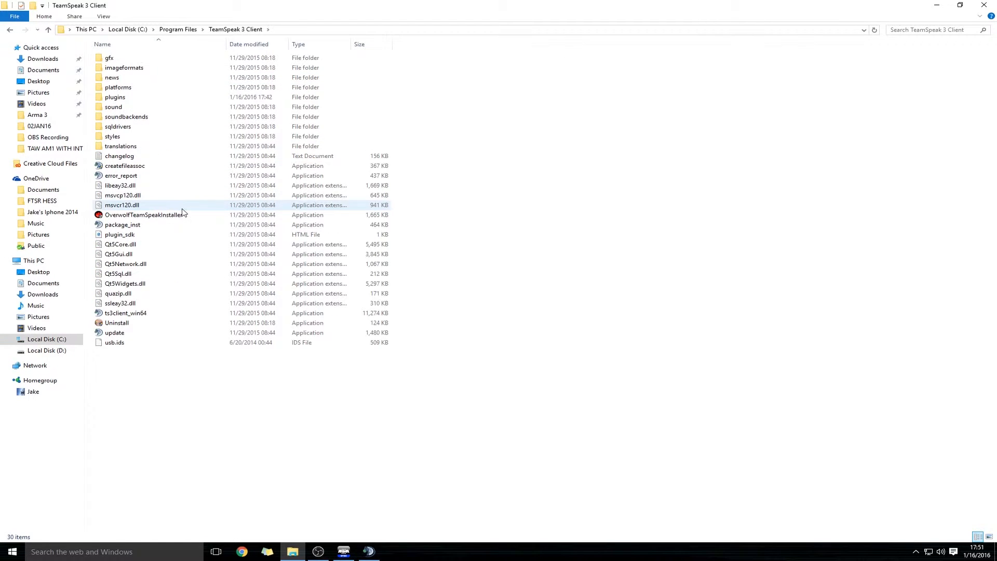
pyautogui.doubleClick(115, 96)
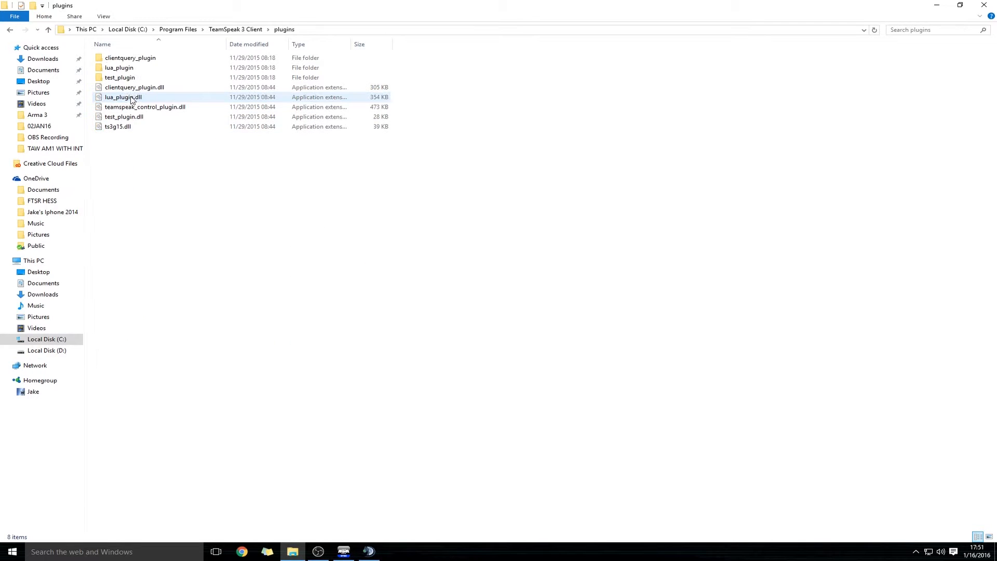
pyautogui.click(163, 205)
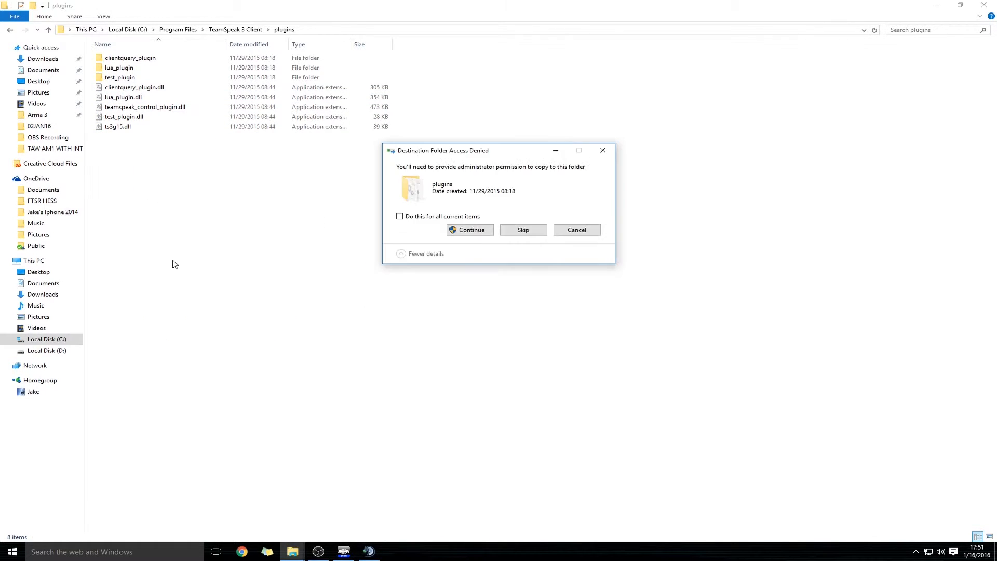
# Grant administrator permission for all items to finish the copy, then launch TeamSpeak 3 Client from the desktop
pyautogui.click(400, 216)
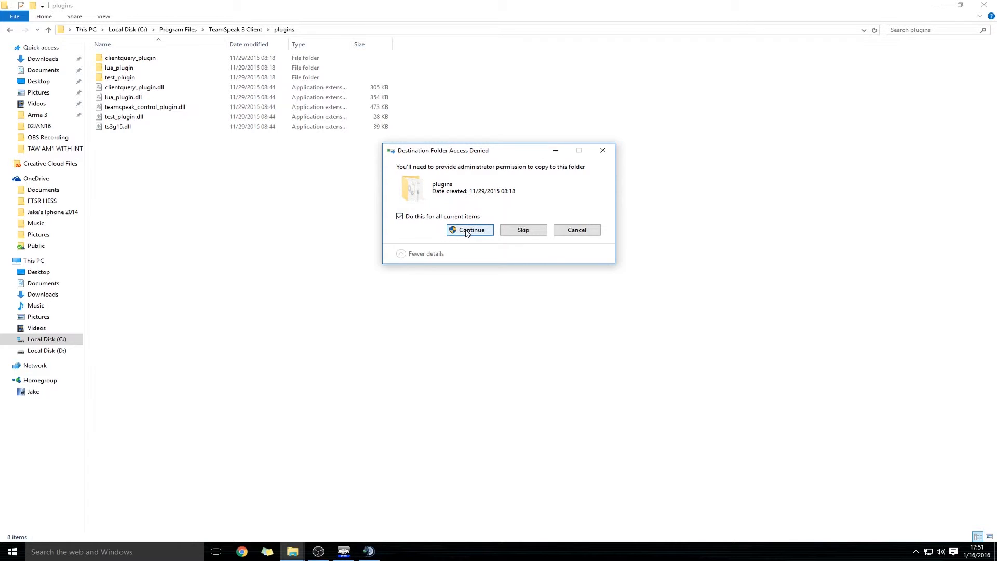
pyautogui.click(470, 229)
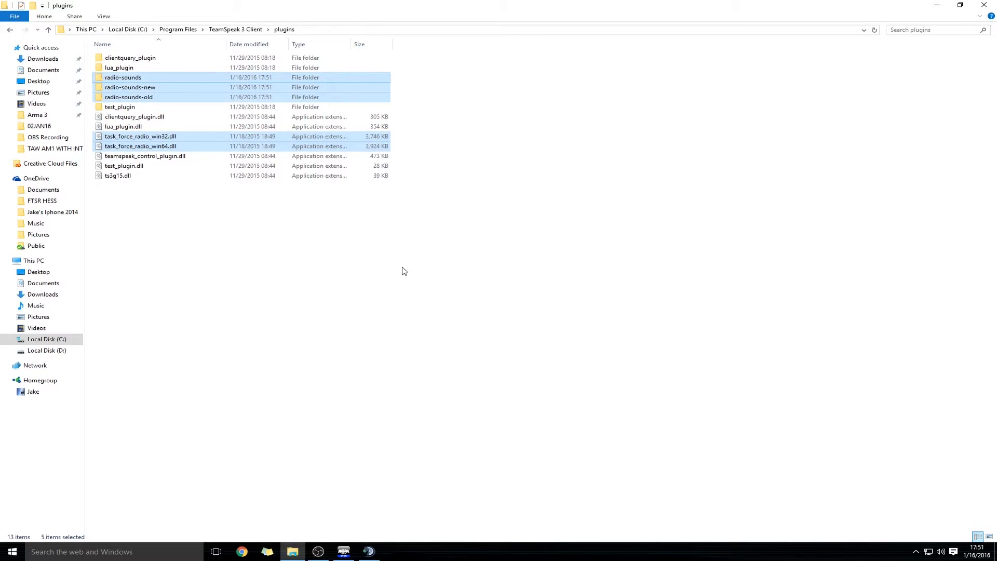
pyautogui.click(499, 204)
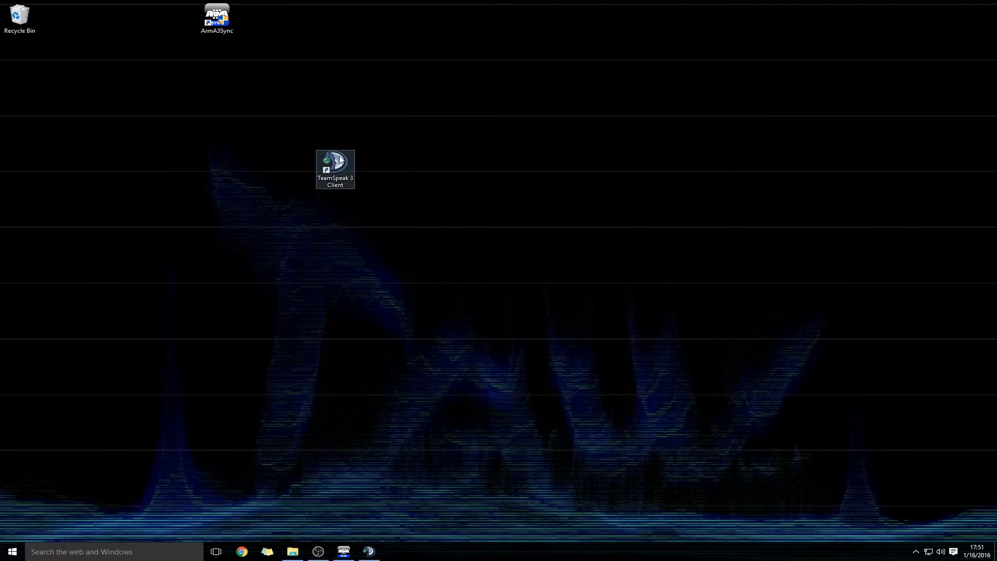
pyautogui.doubleClick(335, 164)
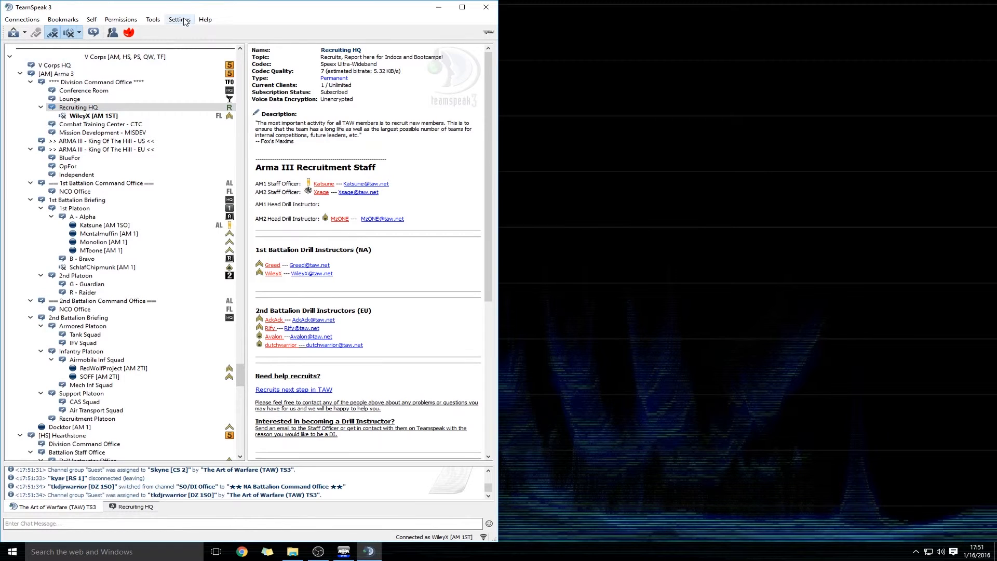
# Reload TeamSpeak's plugins, enable Task Force Arma 3 Radio 0.9.7 and close the plugin list
pyautogui.click(179, 19)
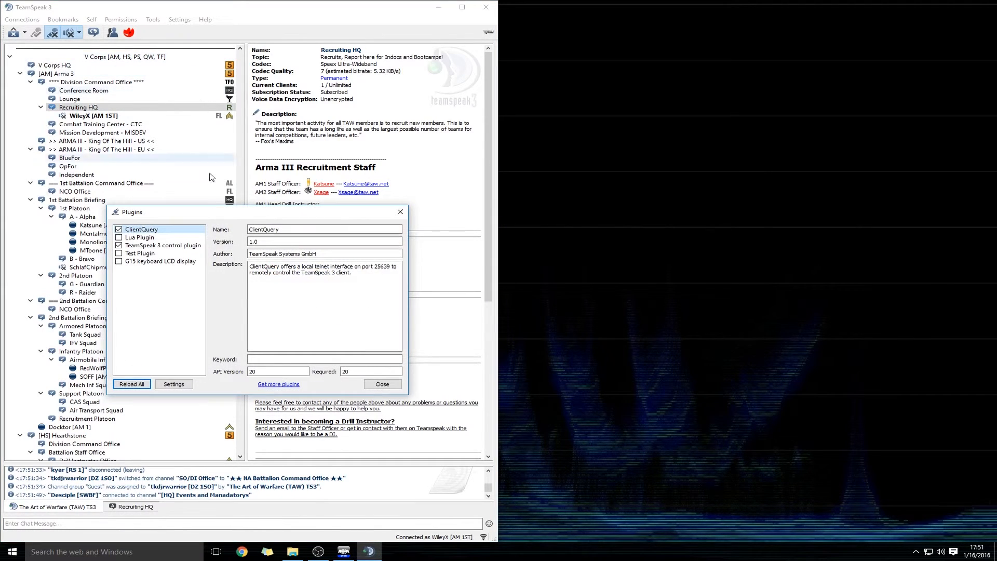
pyautogui.moveTo(169, 311)
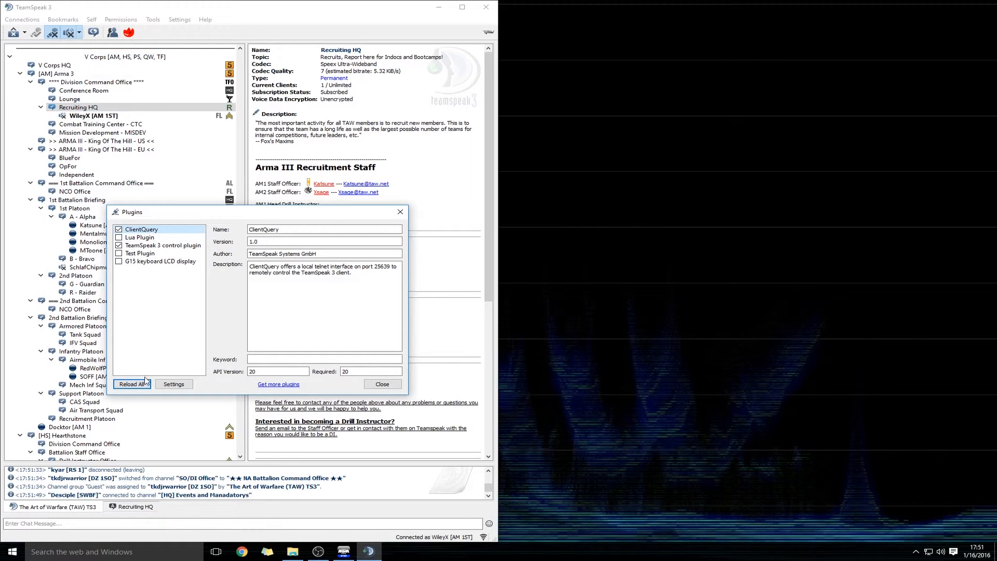
pyautogui.click(132, 383)
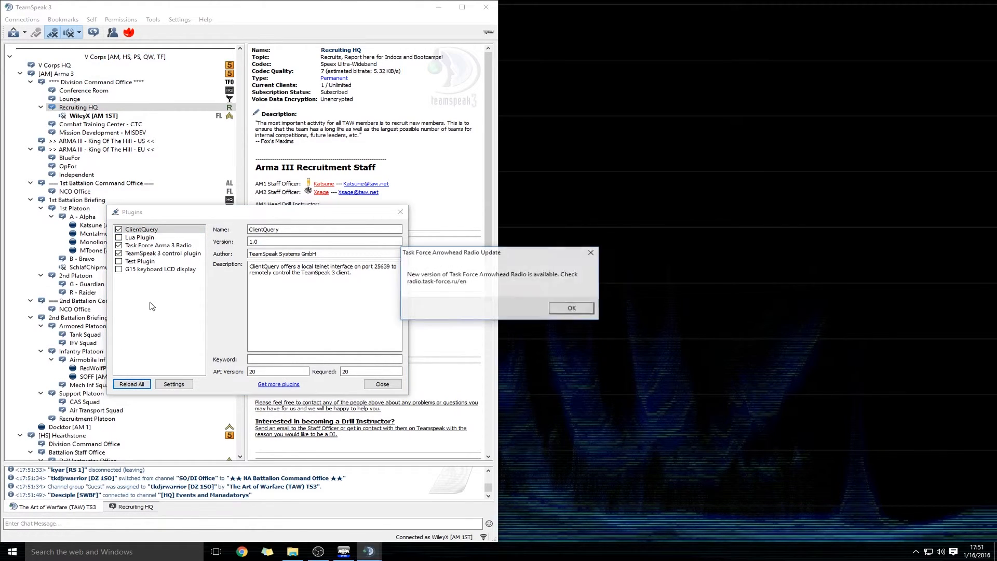
pyautogui.click(159, 245)
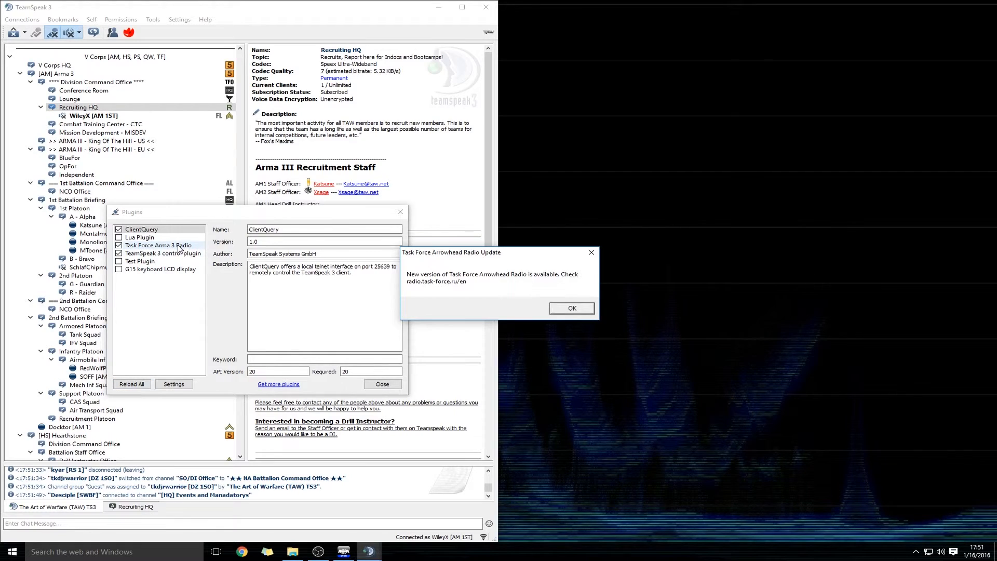
pyautogui.click(159, 245)
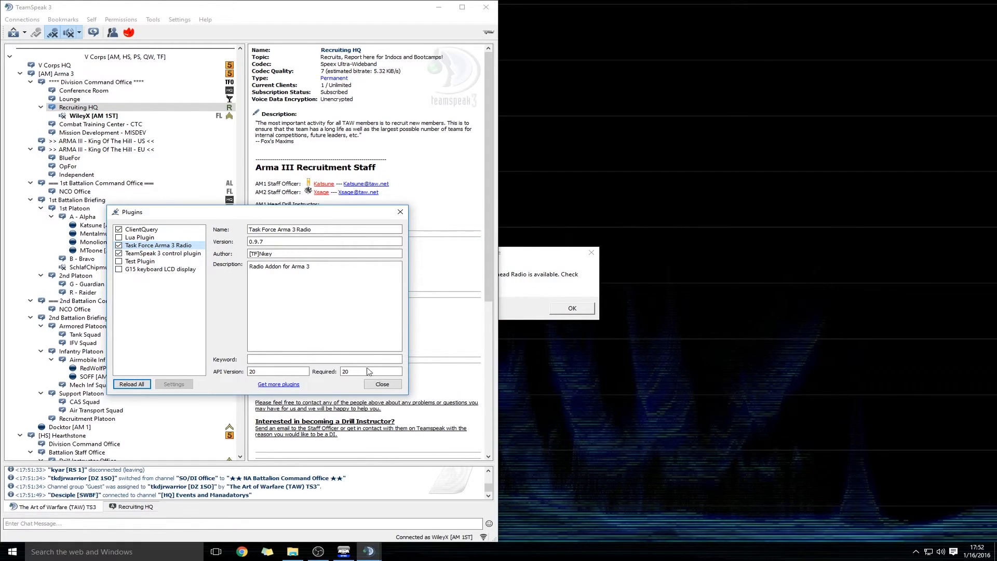
pyautogui.click(382, 384)
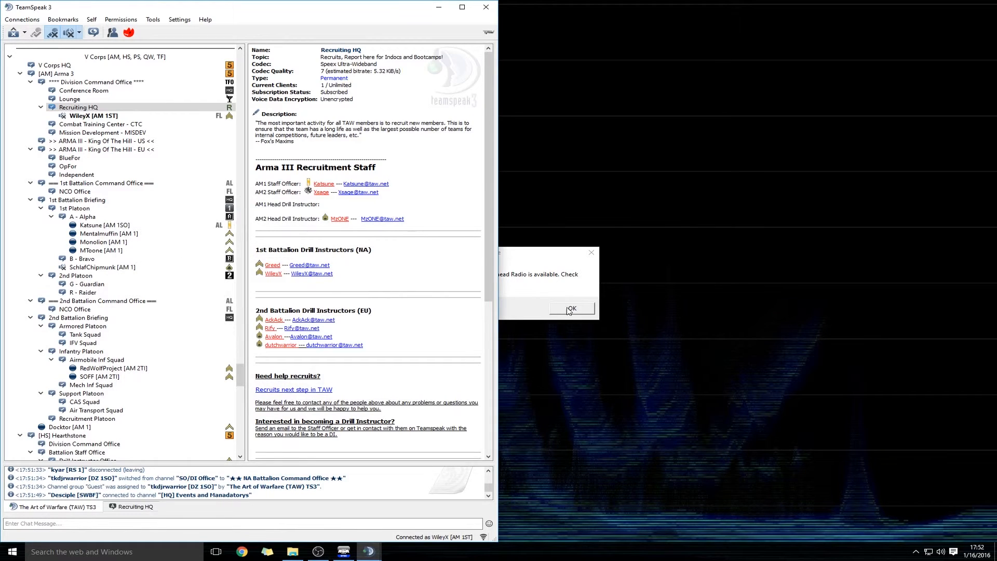
# Dismiss the Task Force Arrowhead Radio update notice with OK
pyautogui.click(571, 309)
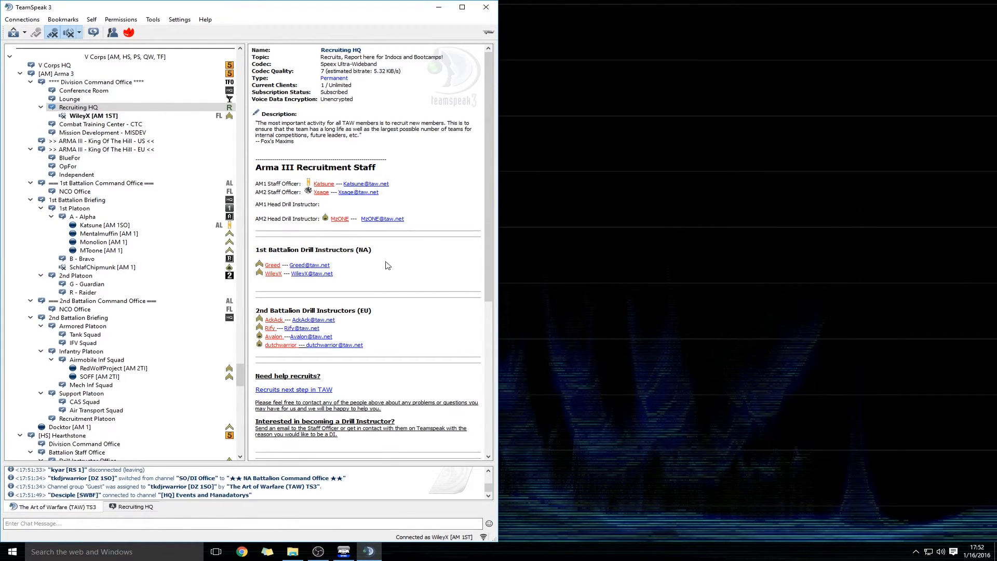
pyautogui.moveTo(337, 100)
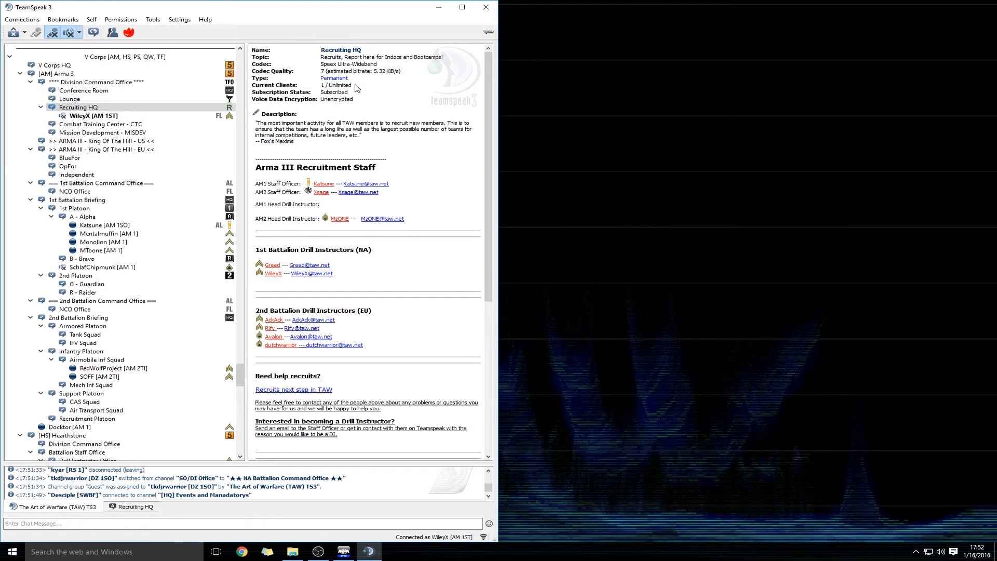
pyautogui.moveTo(368, 95)
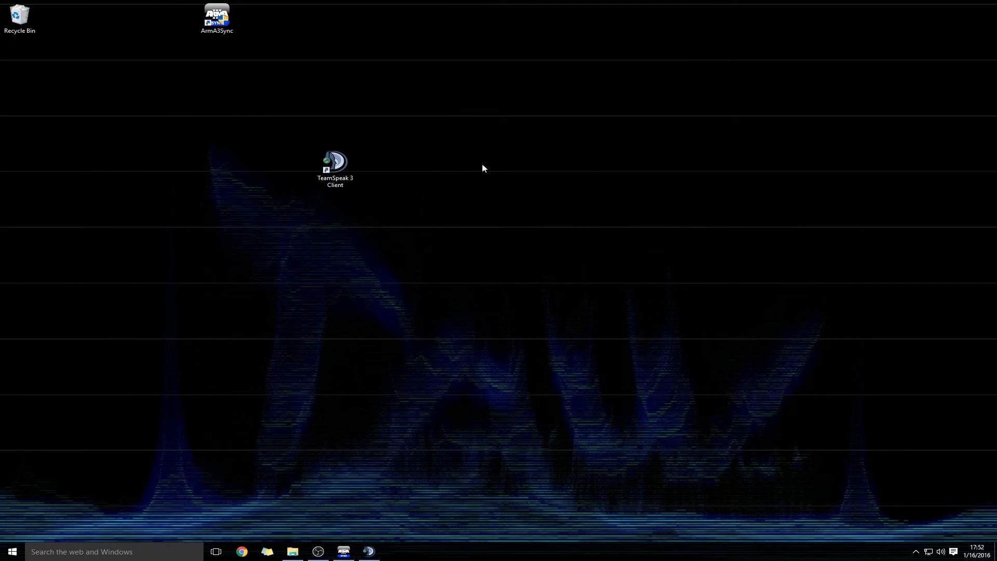
pyautogui.moveTo(504, 157)
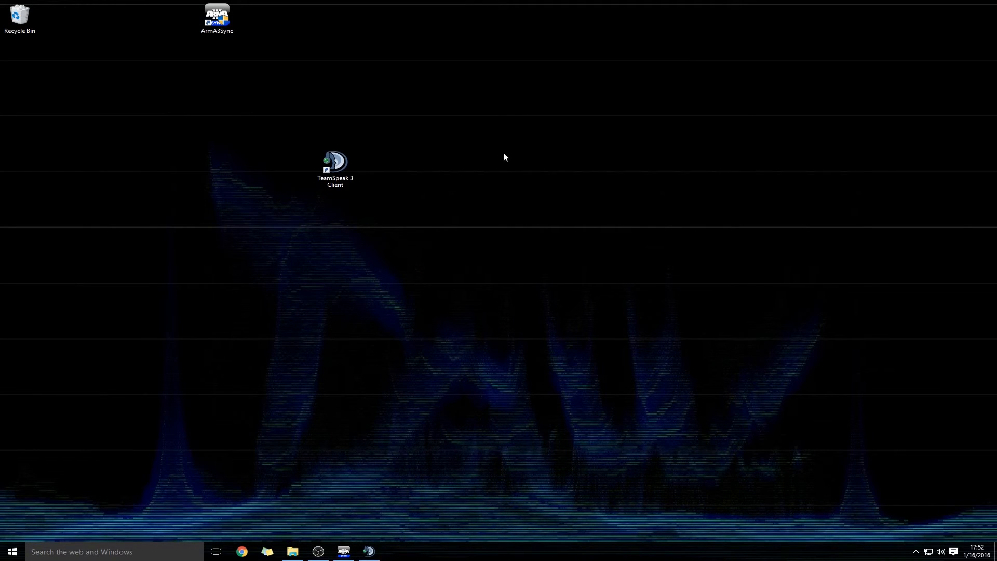
pyautogui.moveTo(519, 170)
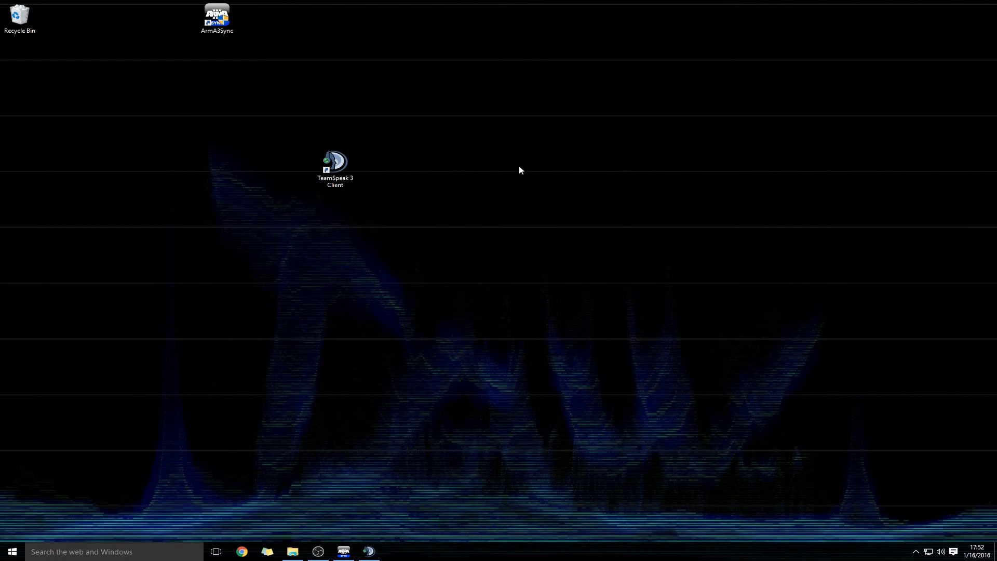
pyautogui.moveTo(523, 168)
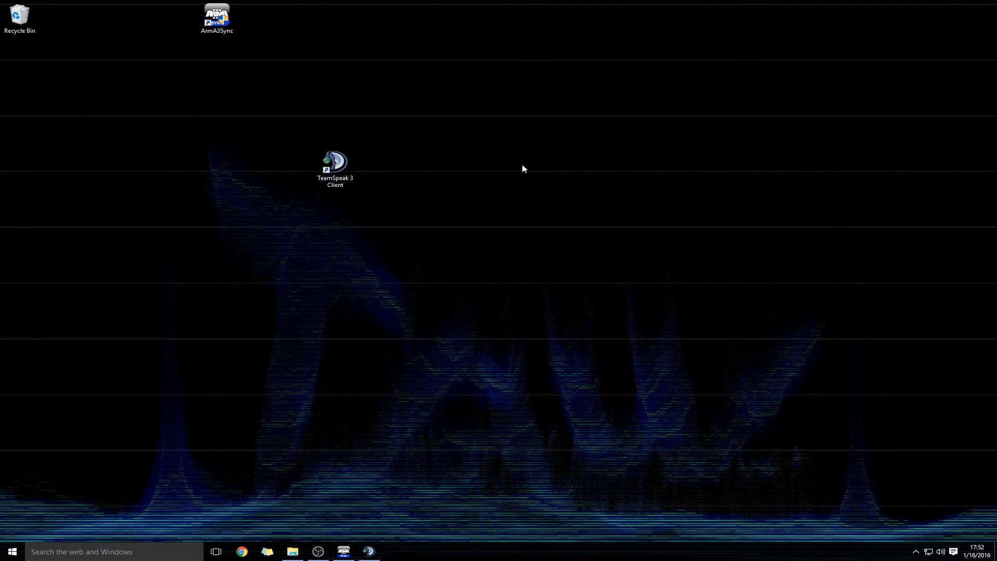